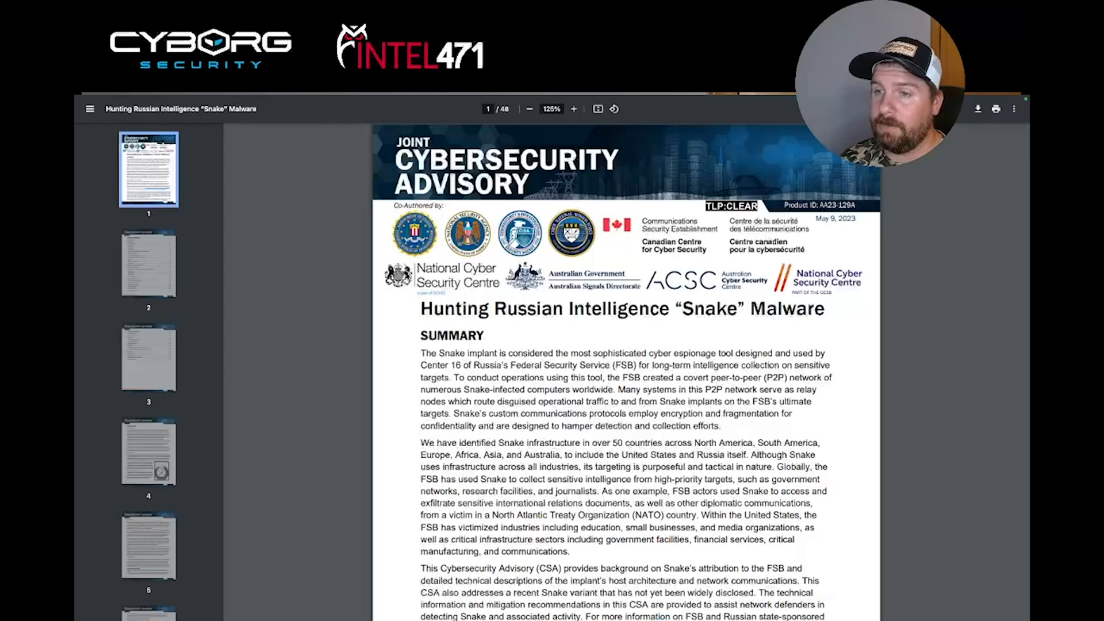
Scroll the Snake advisory PDF to page 9, the Persistence Mechanism section with the Snake Boot Cycle figure.
scroll("down", 3)
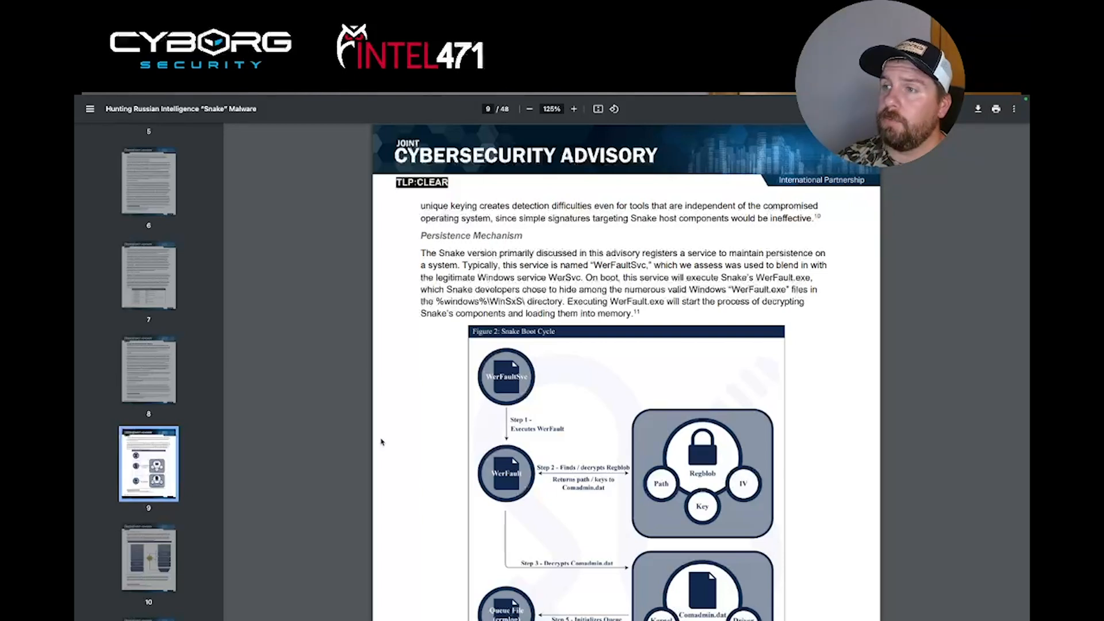
double_click(520, 301)
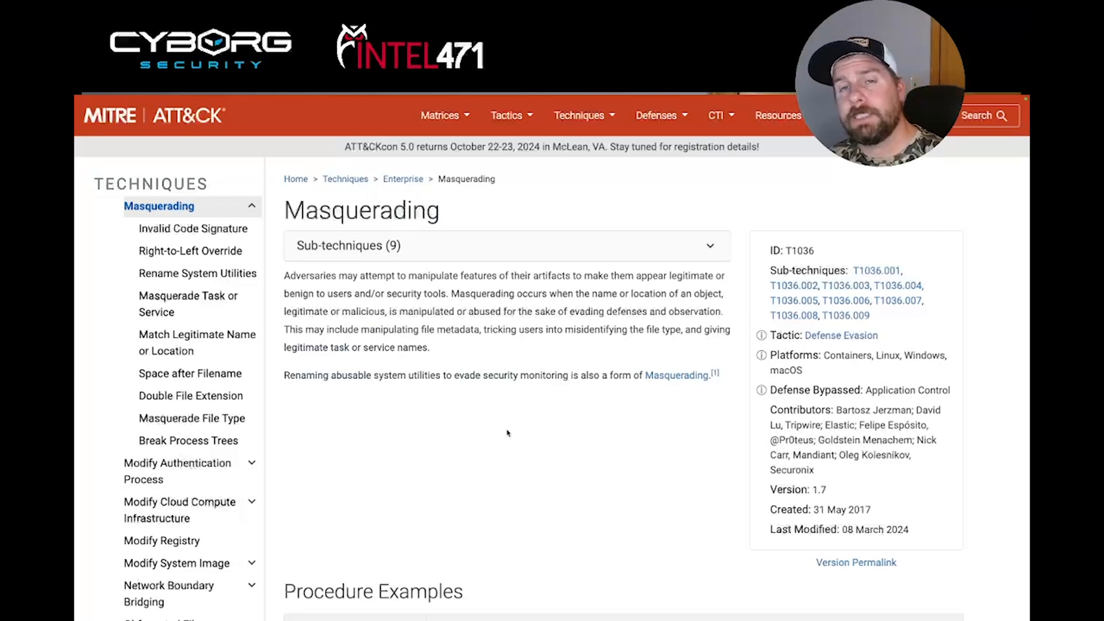
mouse_move(497, 442)
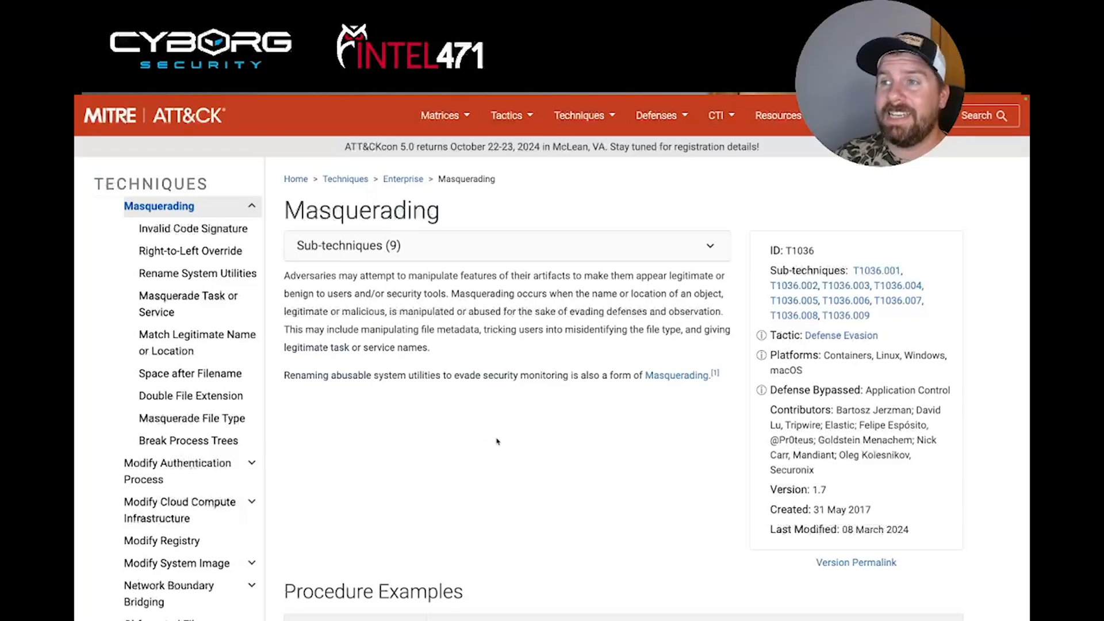
mouse_move(498, 249)
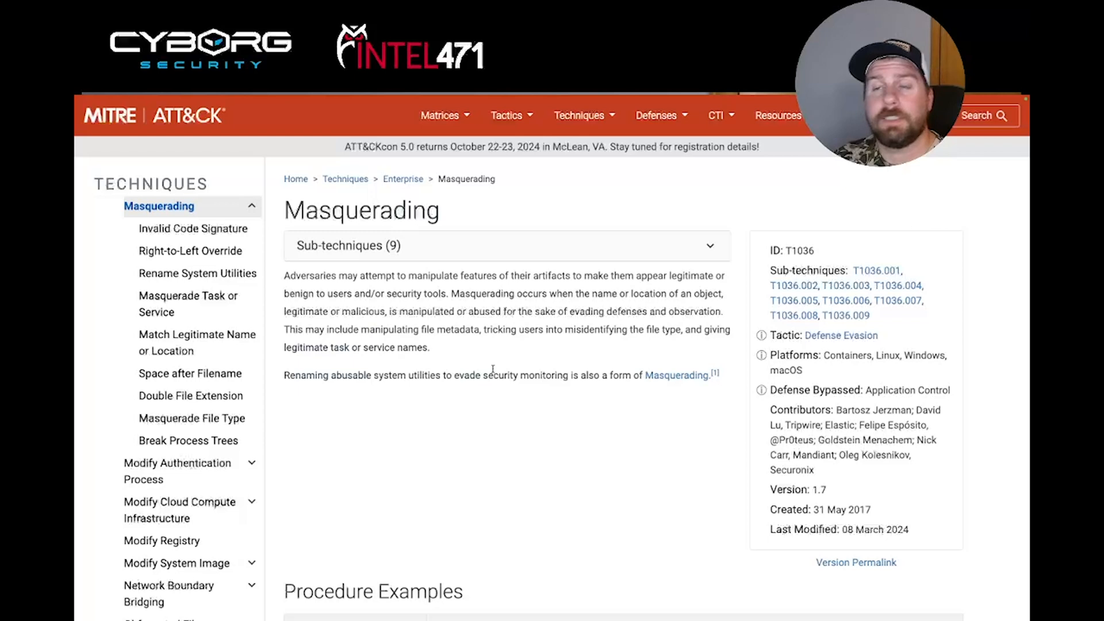
Expand the Sub-techniques (9) table listing T1036.001 through T1036.009 on the Masquerading page.
left_click(506, 245)
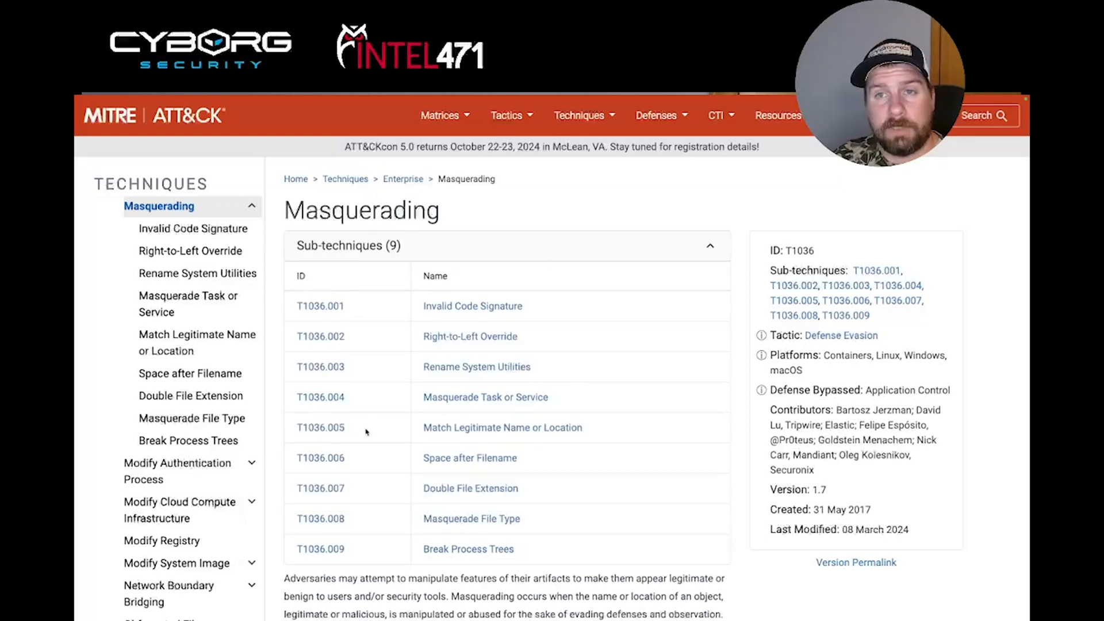
mouse_move(494, 438)
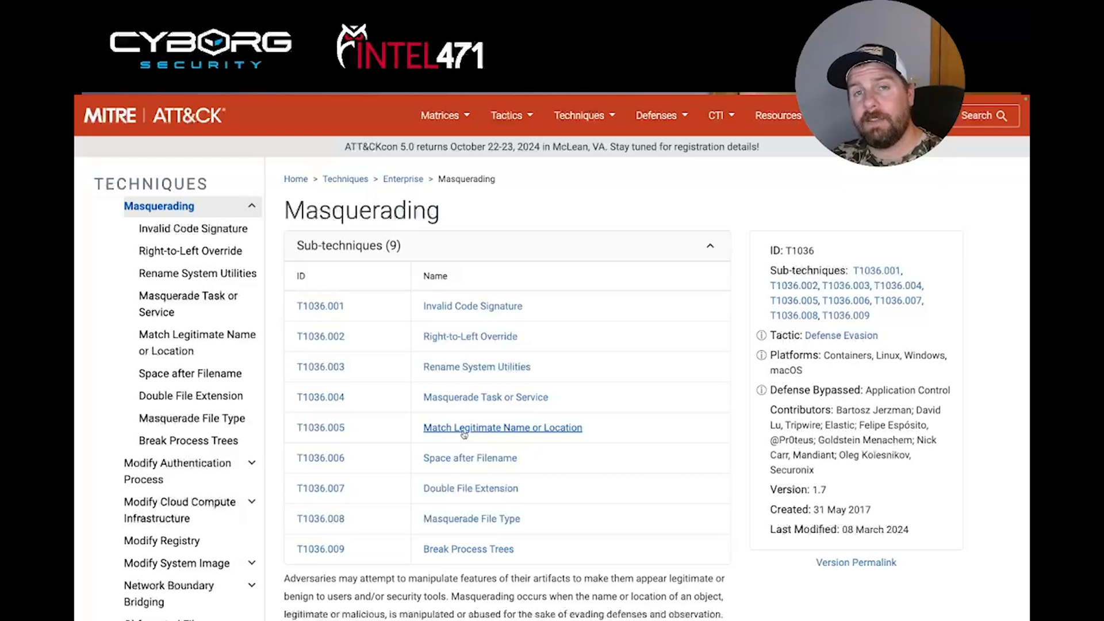
mouse_move(434, 438)
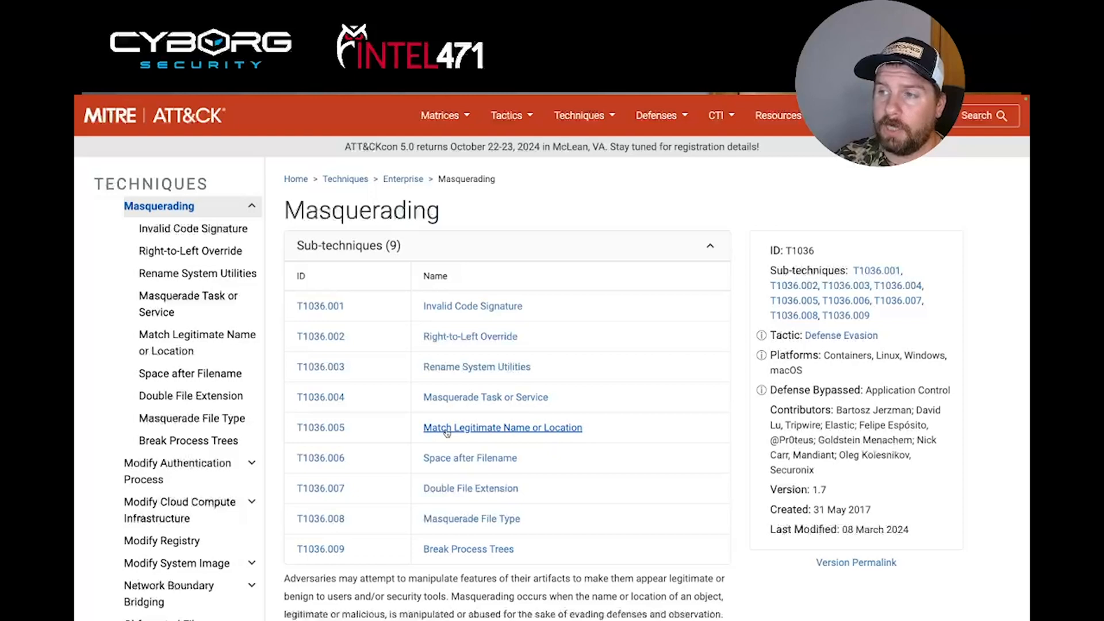
View T1036.005 Match Legitimate Name or Location with its sub-technique table collapsed to read the description.
left_click(503, 427)
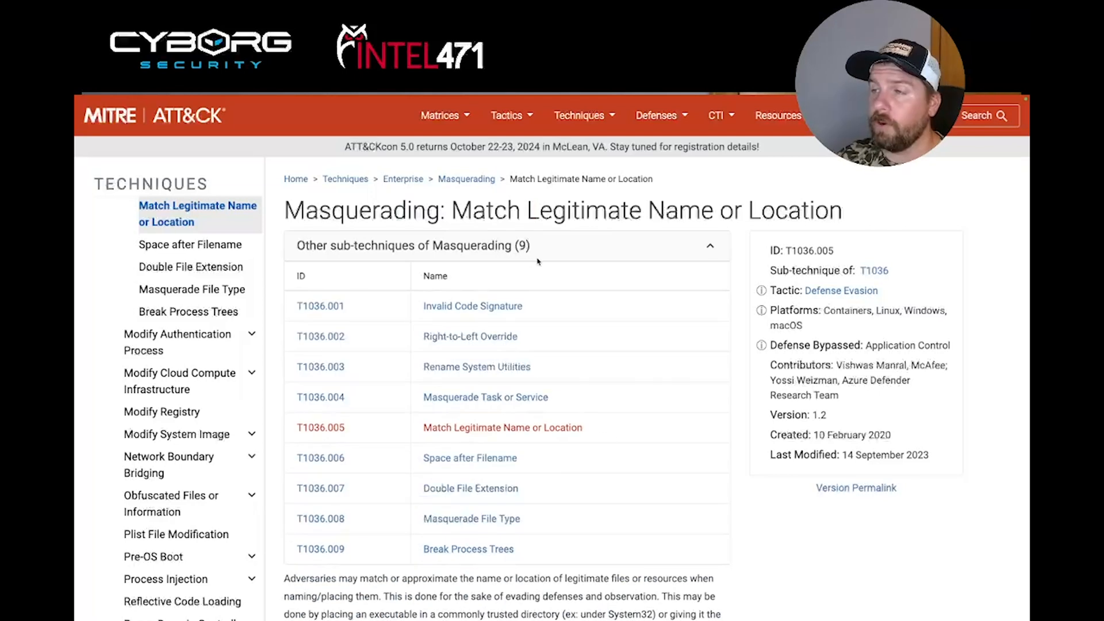
mouse_move(586, 273)
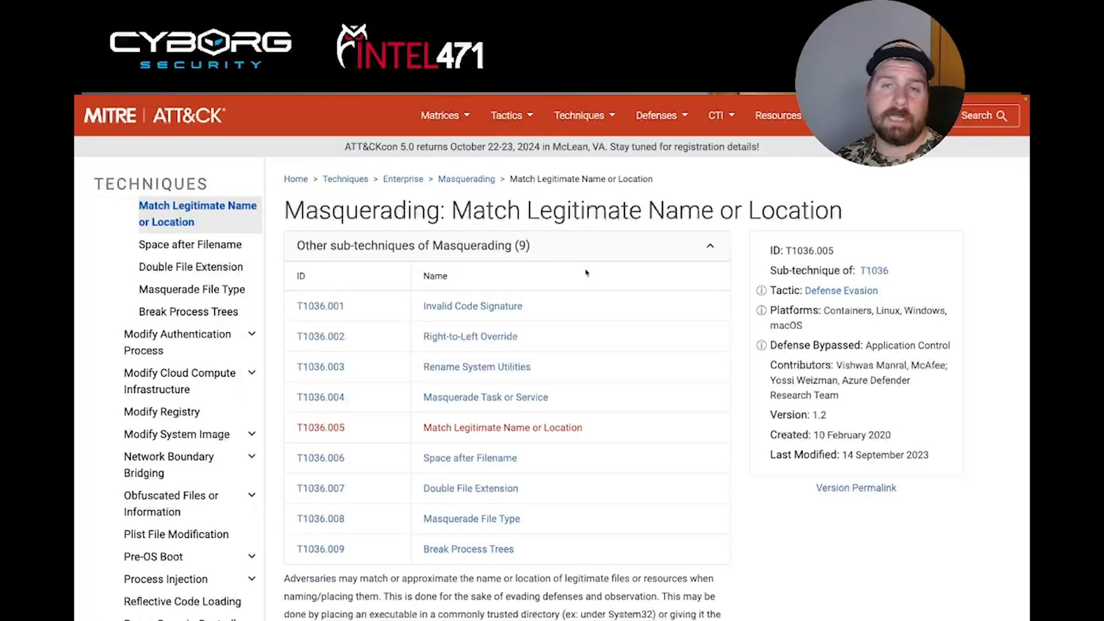
left_click(710, 245)
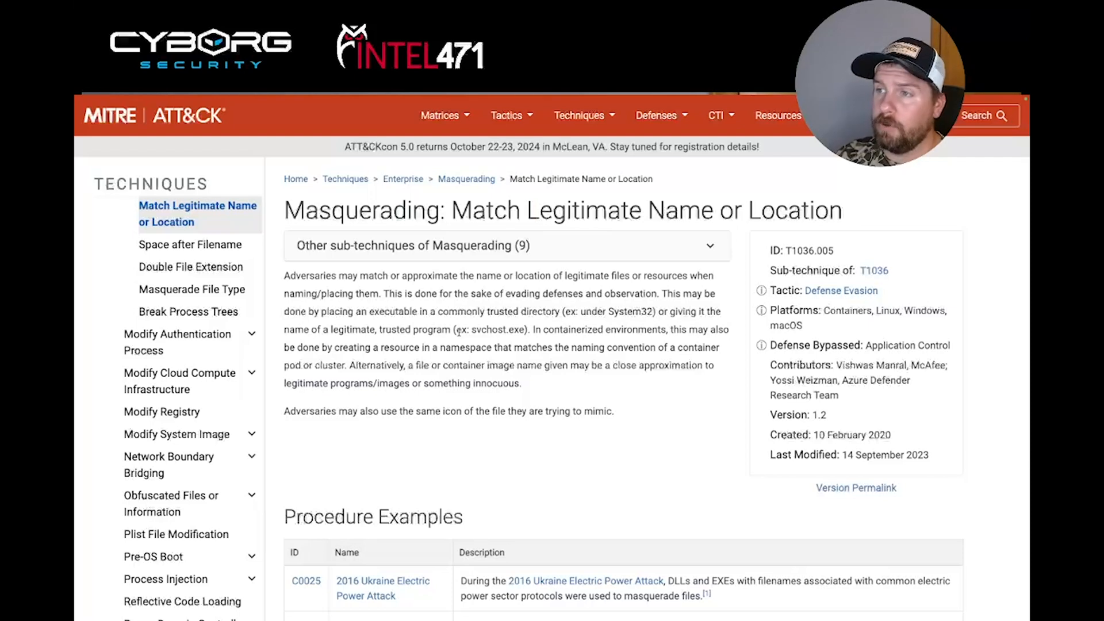
double_click(495, 328)
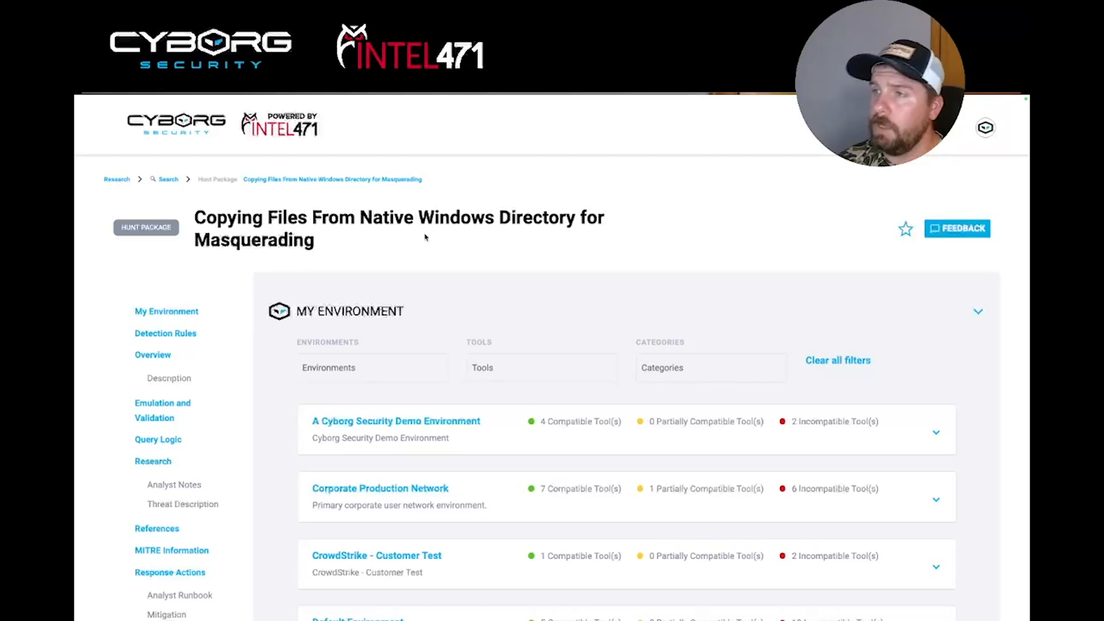
Scroll the hunt package page down to its Overview section with description, severity, actors and MITRE tags.
scroll("down", 3)
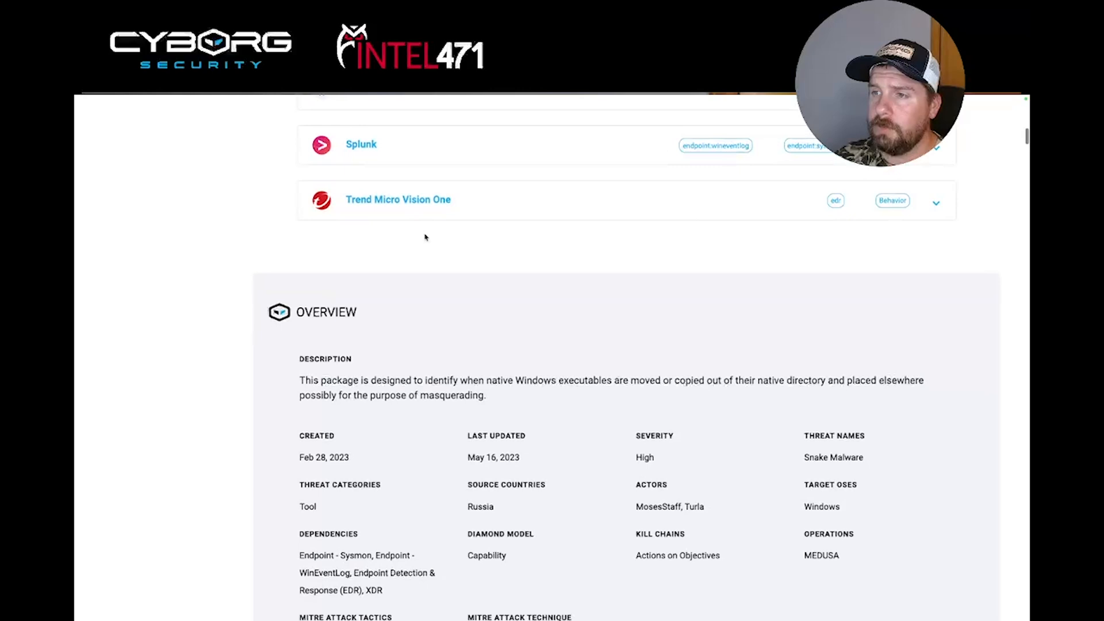
scroll("down", 3)
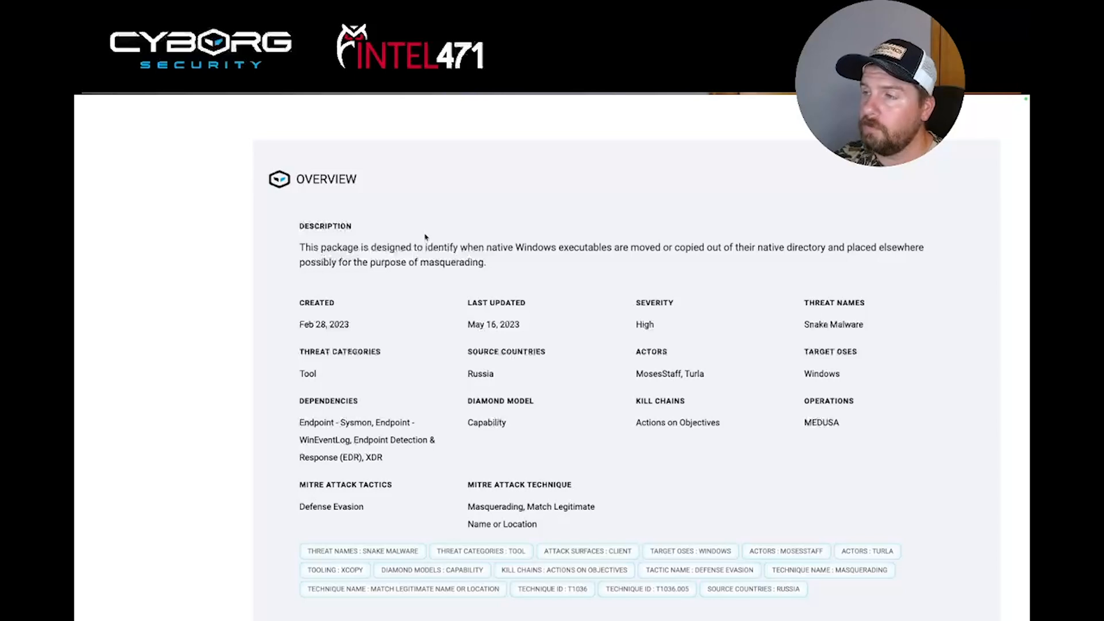
Scroll through the hunt logic's target_path list of native Windows binaries.
scroll("down", 3)
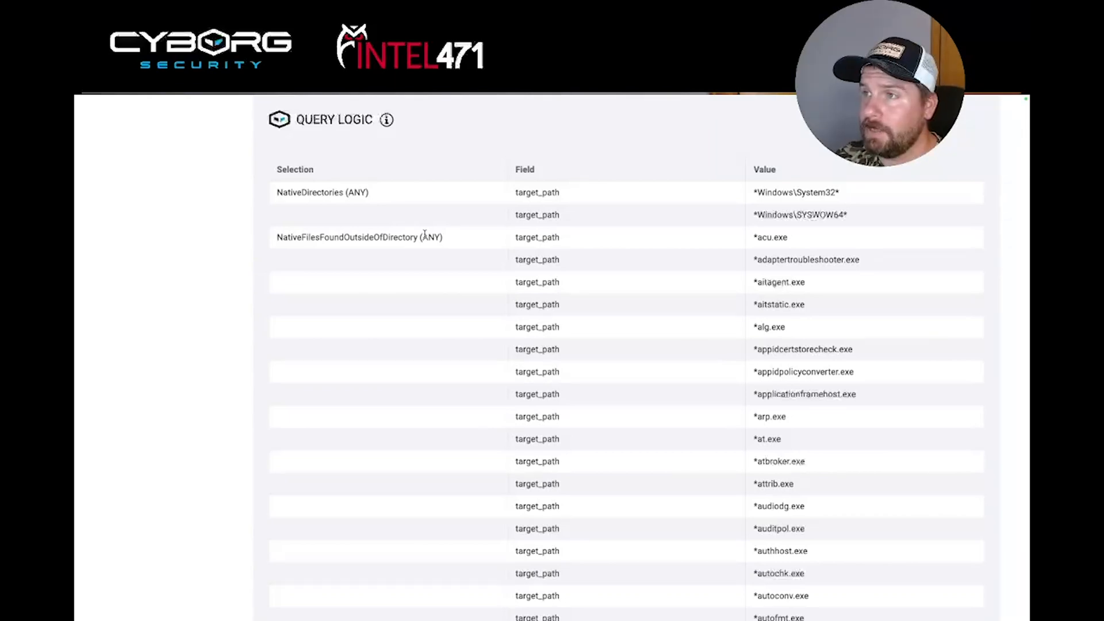
scroll("down", 3)
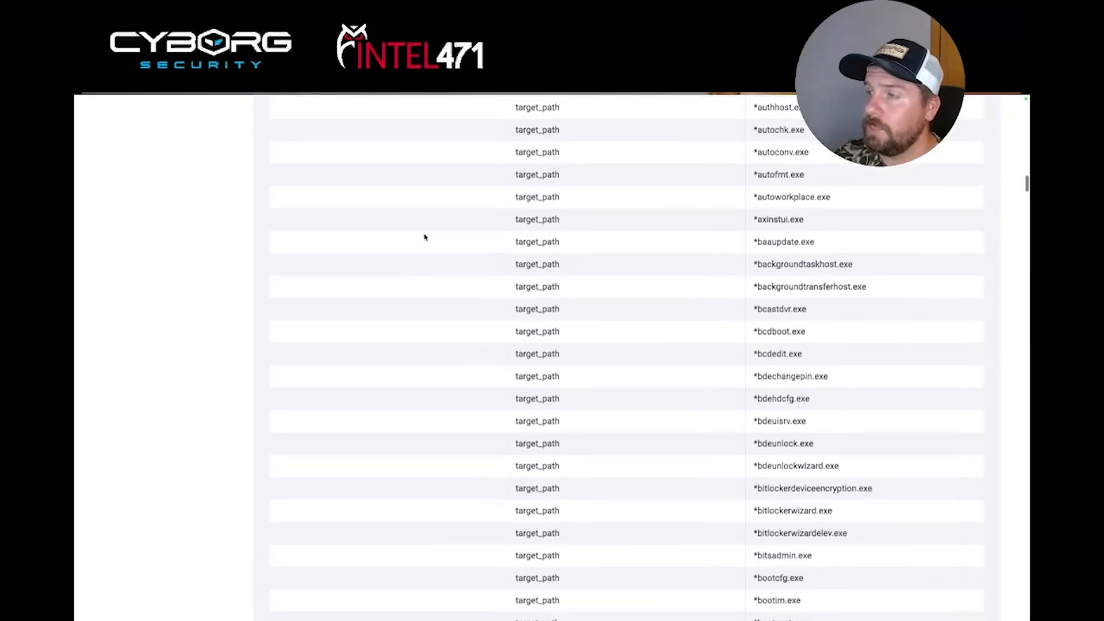
scroll("down", 3)
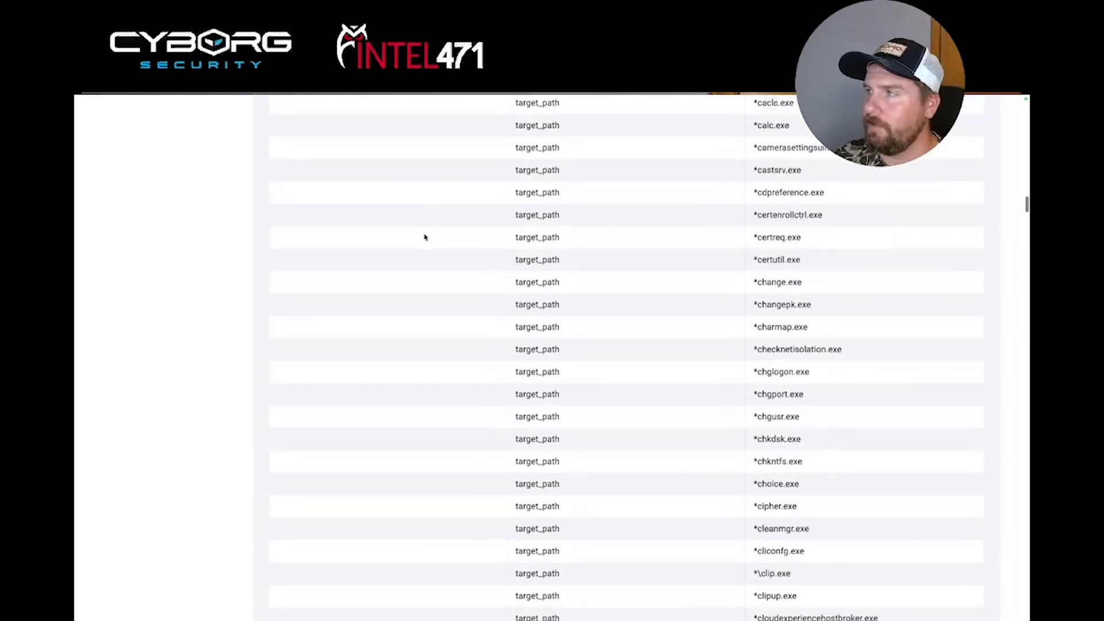
scroll("down", 3)
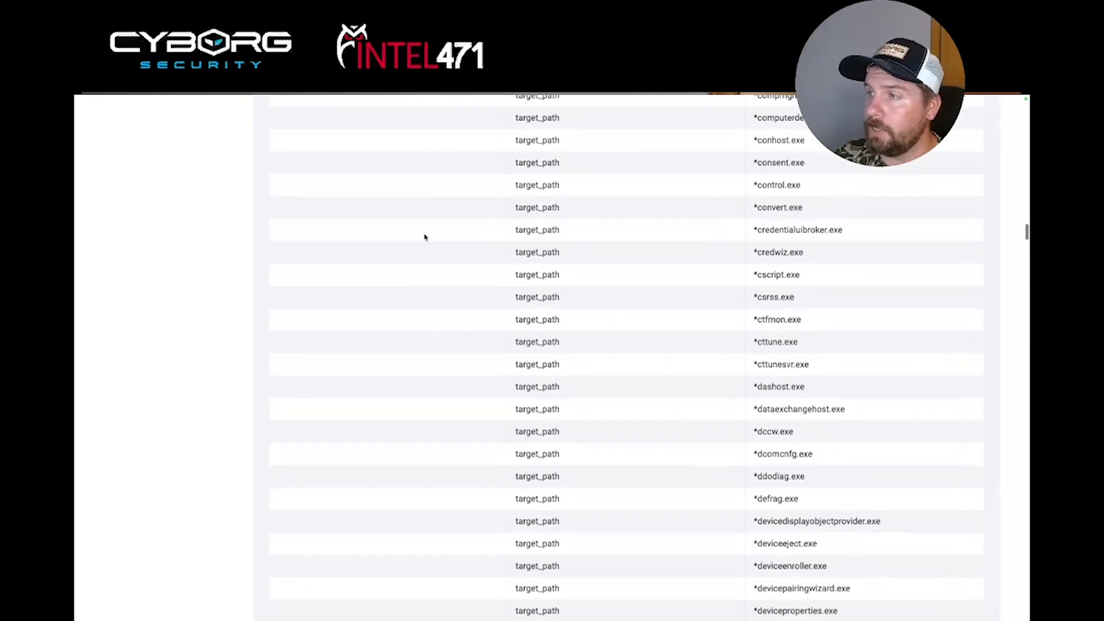
scroll("down", 3)
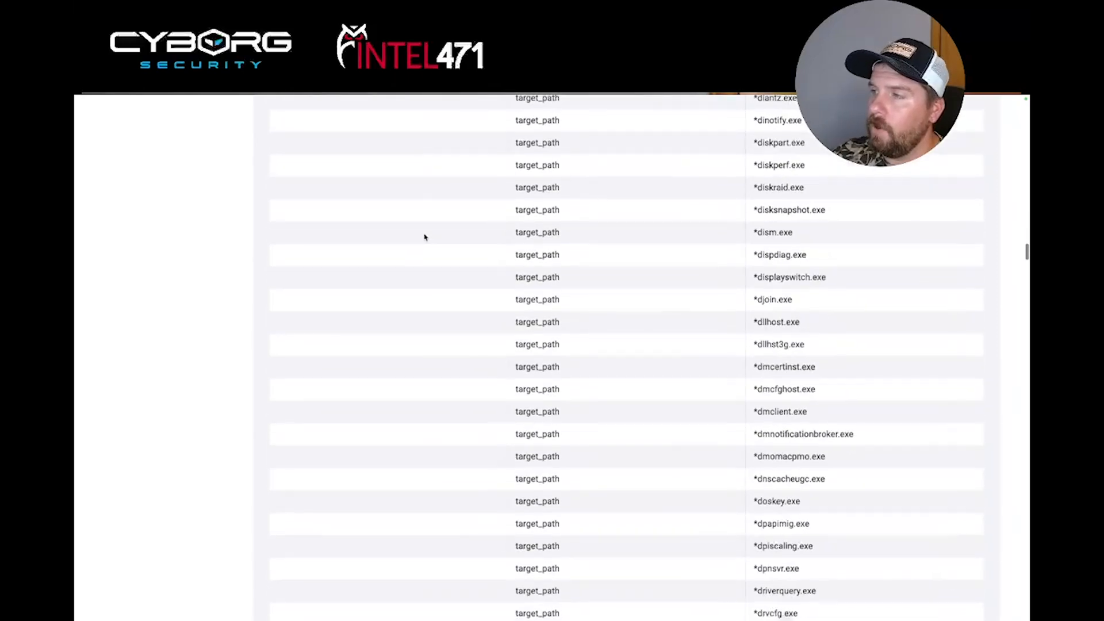
scroll("down", 3)
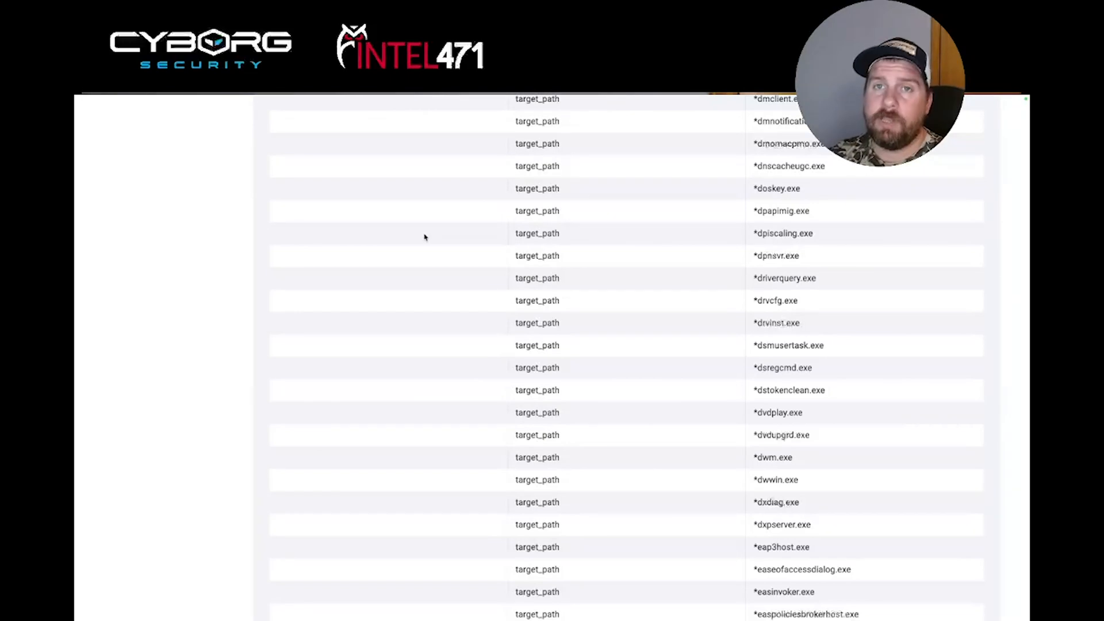
scroll("up", 3)
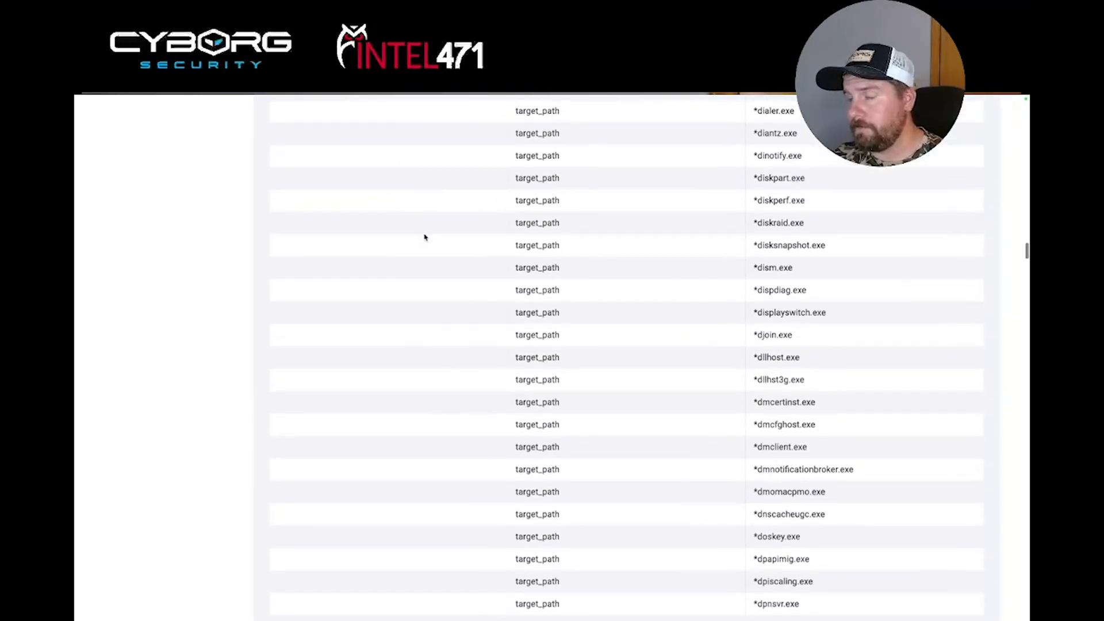
scroll("down", 3)
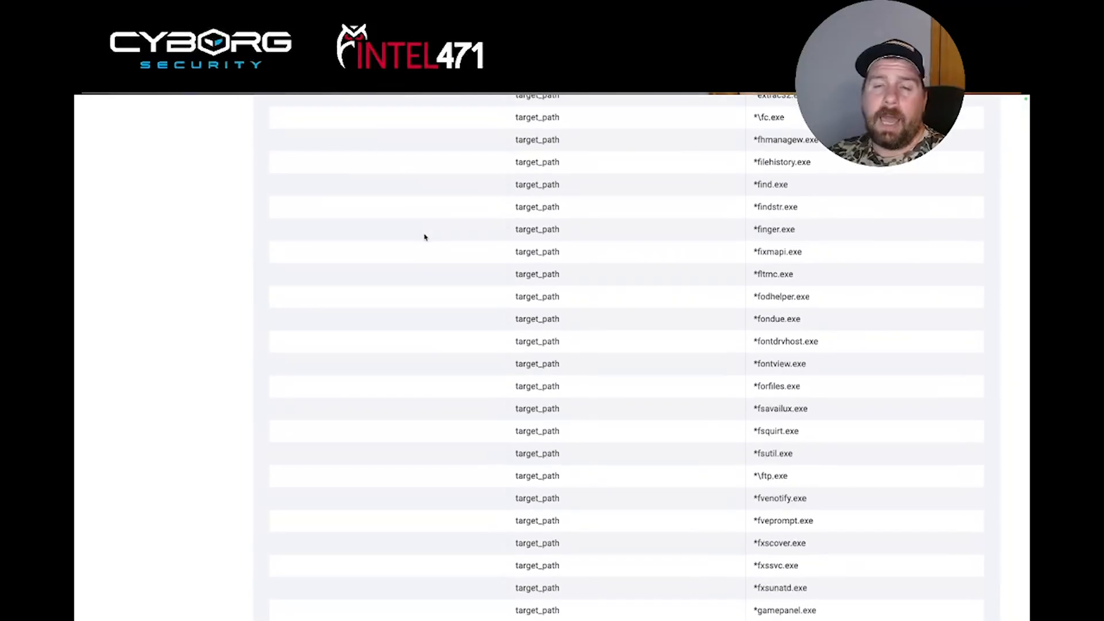
scroll("down", 3)
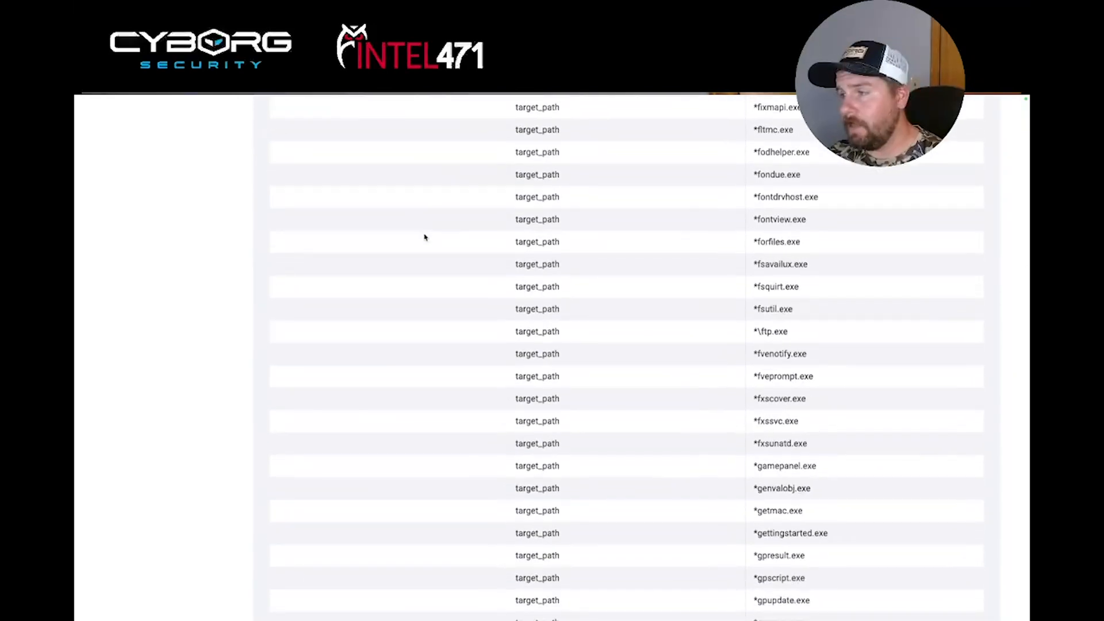
Continue to the end of the target_path list, its Condition line and the Research analyst notes.
scroll("down", 3)
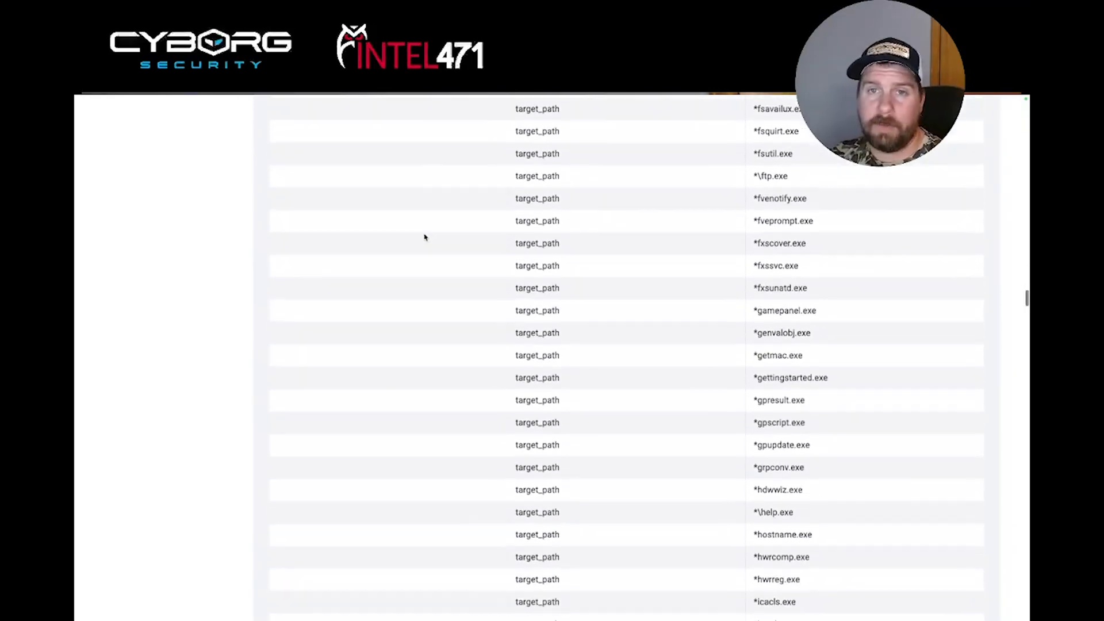
scroll("down", 3)
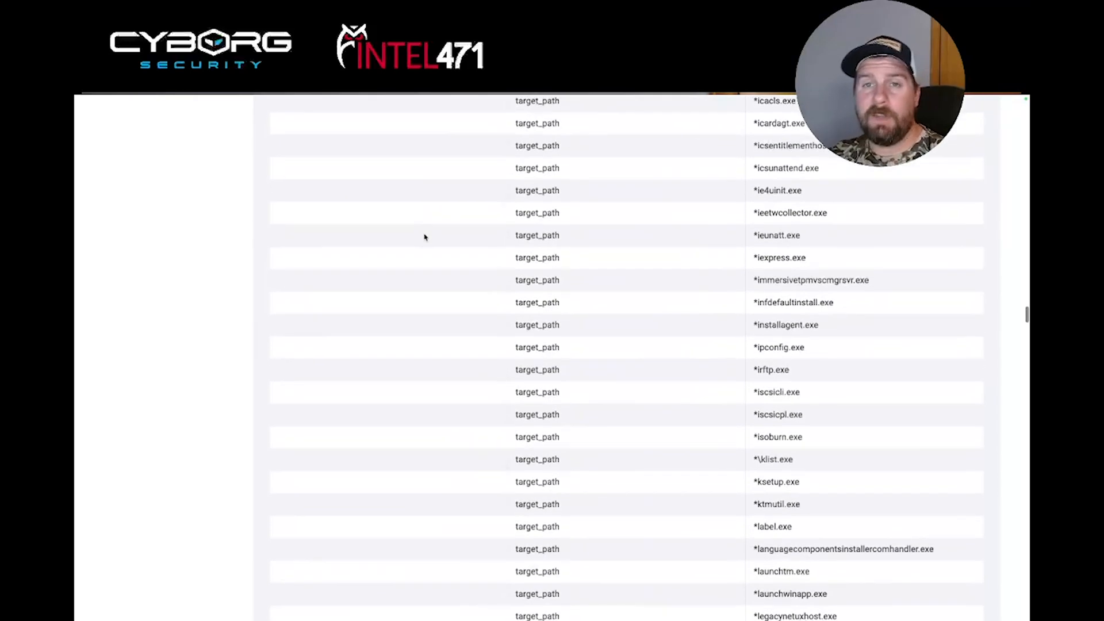
scroll("down", 3)
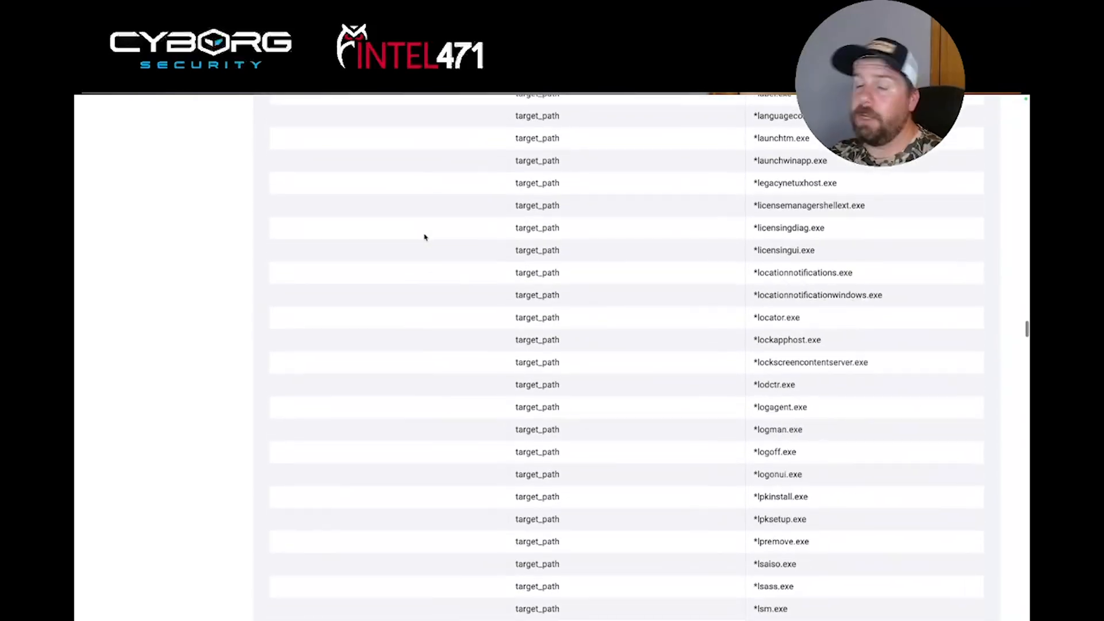
scroll("down", 3)
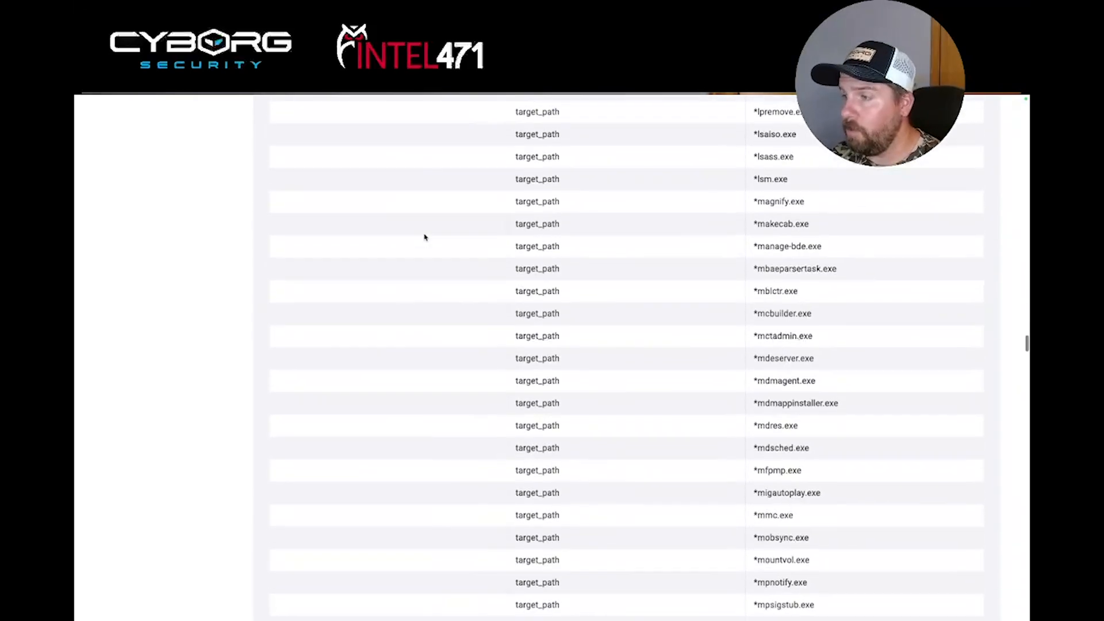
scroll("down", 3)
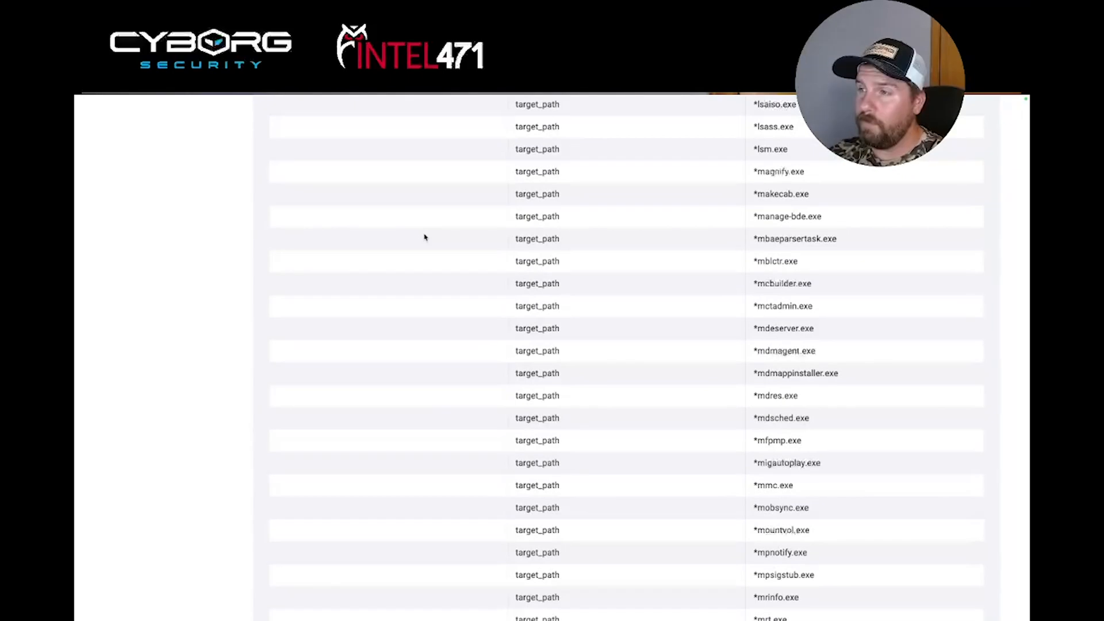
scroll("down", 3)
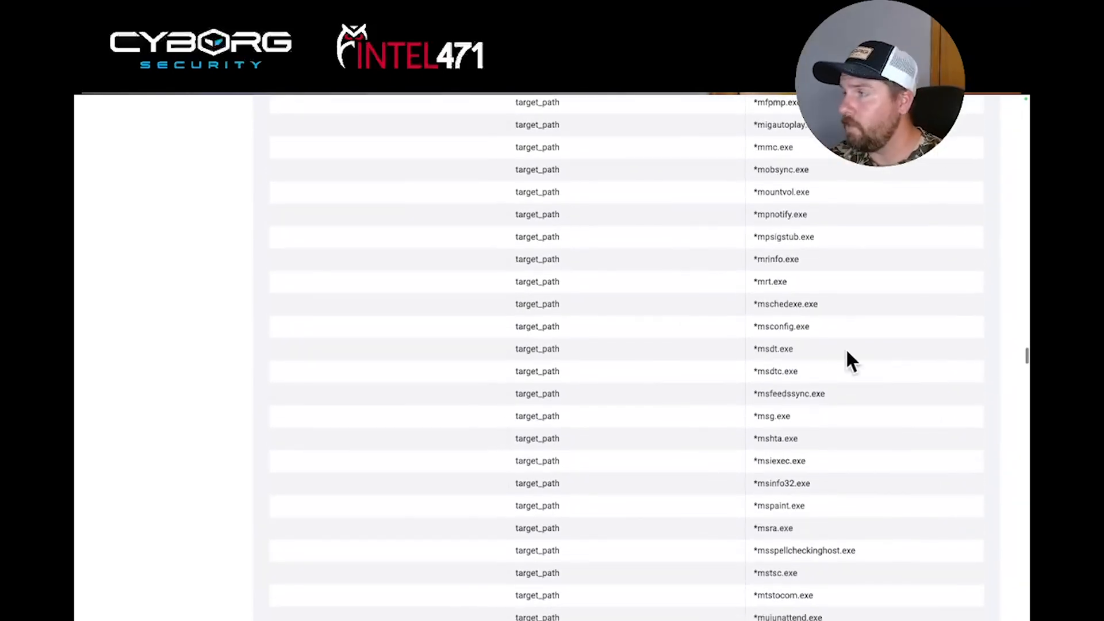
scroll("down", 3)
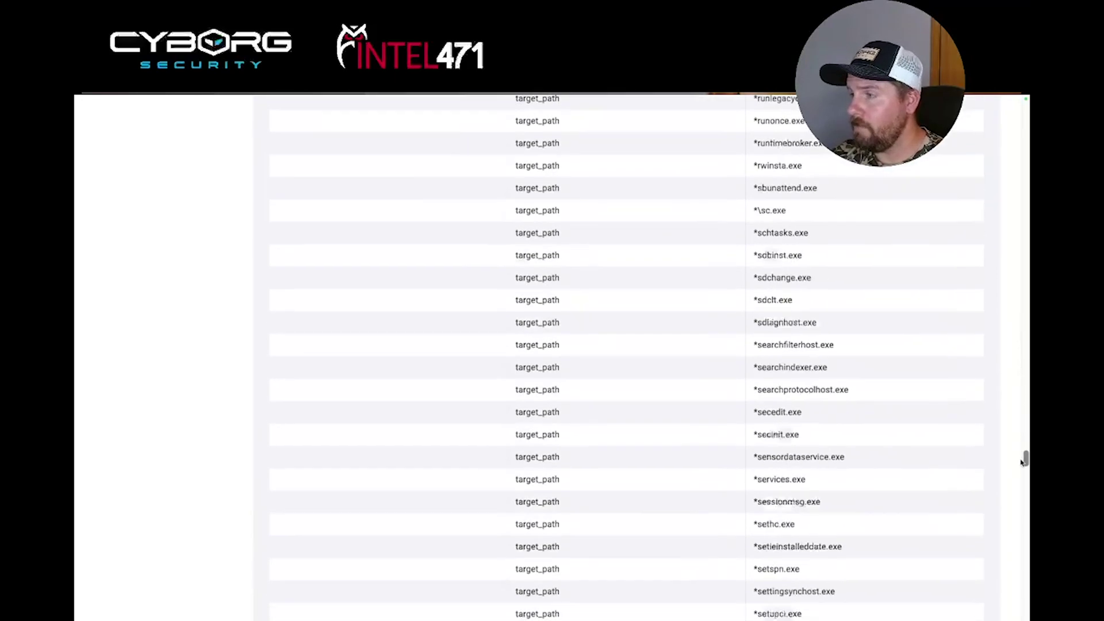
scroll("down", 3)
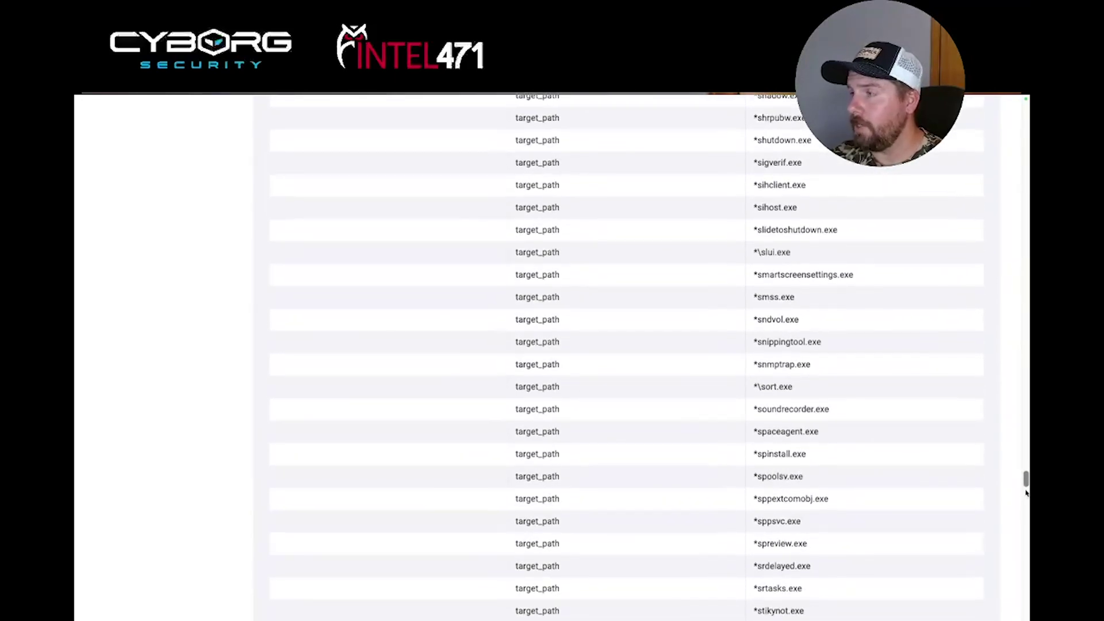
scroll("down", 3)
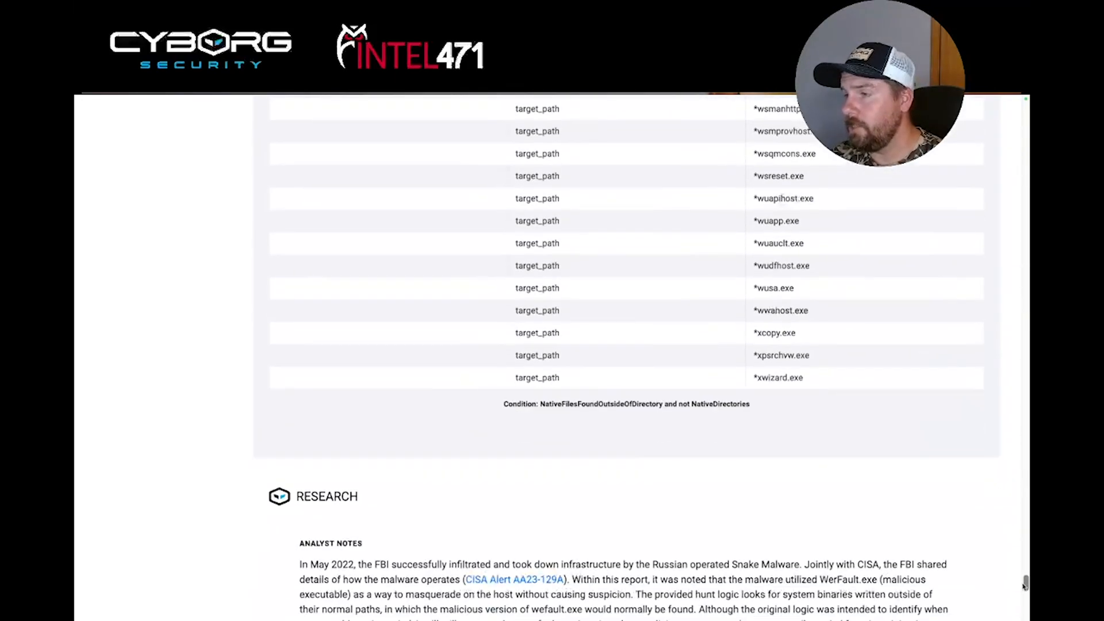
scroll("up", 3)
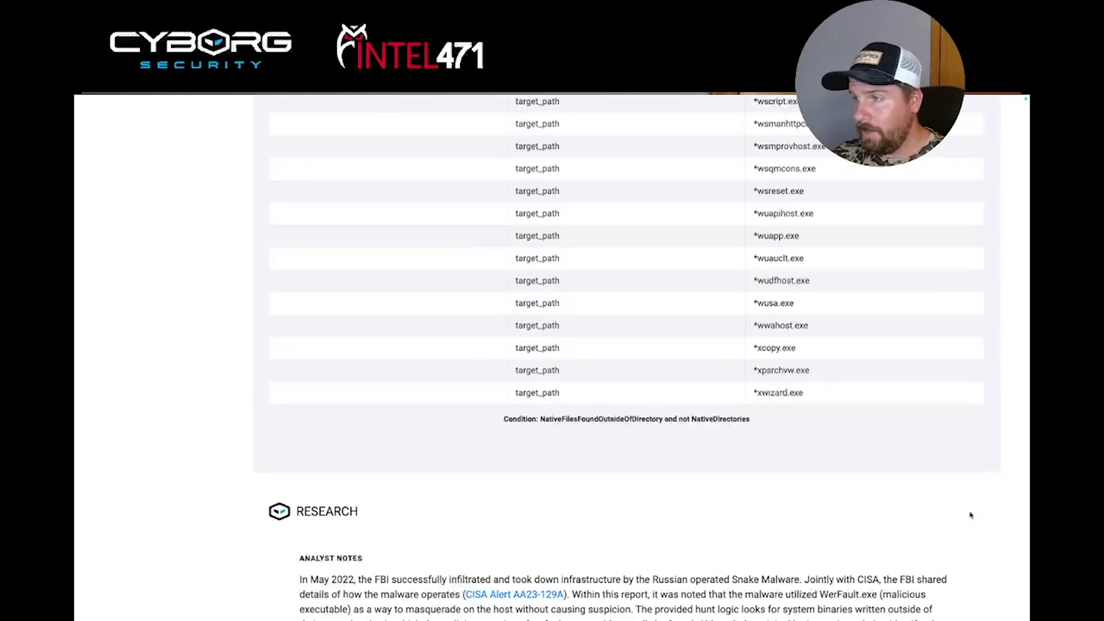
mouse_move(919, 473)
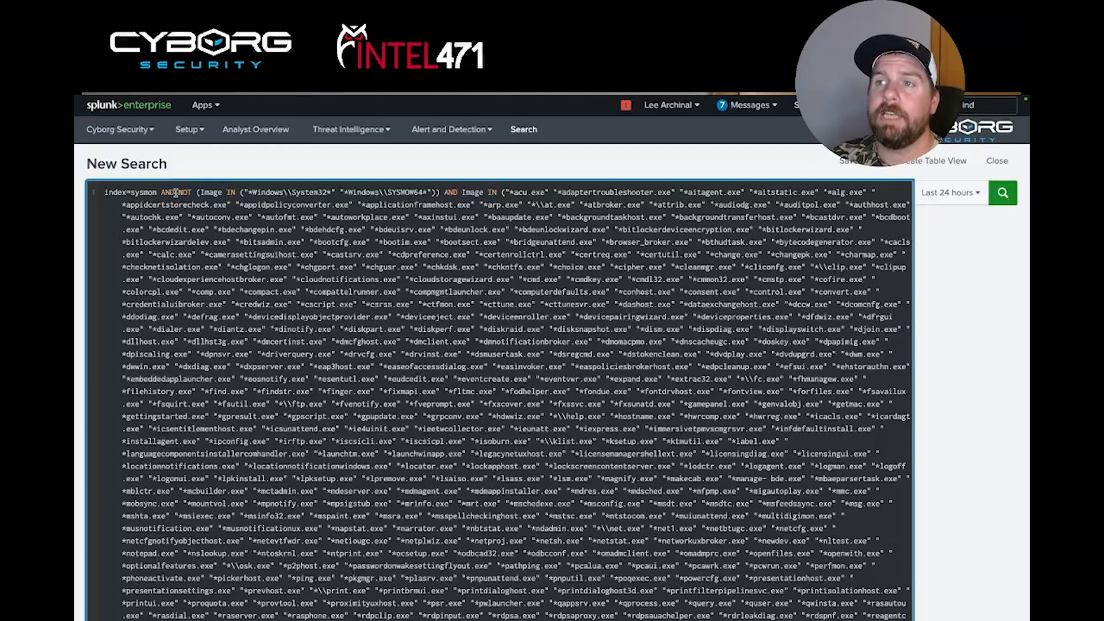
Review the Sysmon hunt query in Splunk's New Search bar, excluding System32 and SysWOW64, and its binary list.
double_click(208, 192)
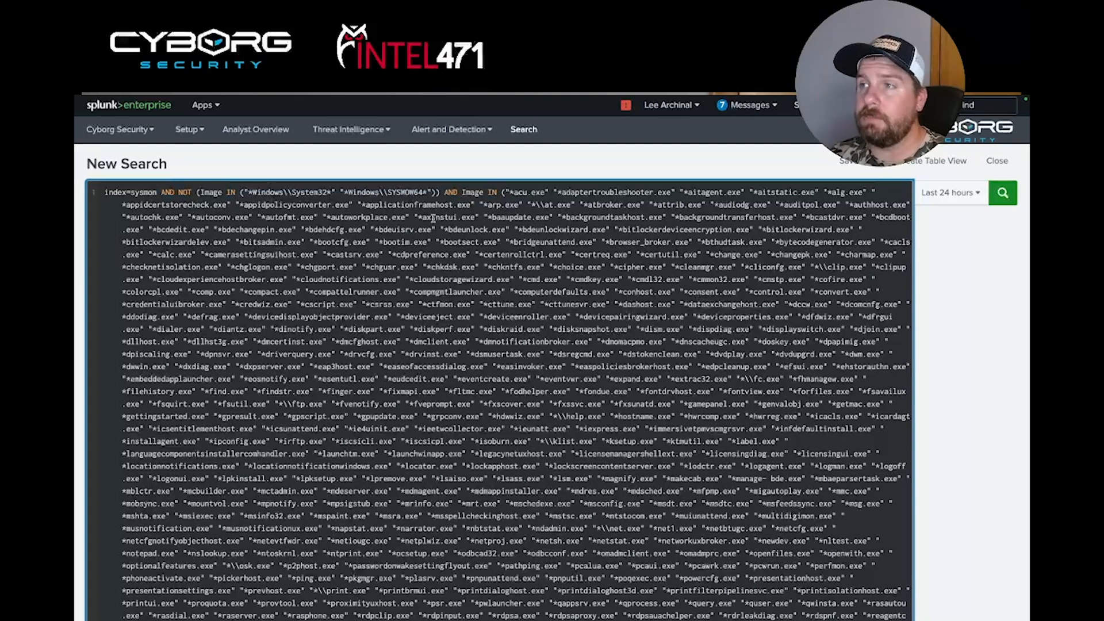
scroll("up", 3)
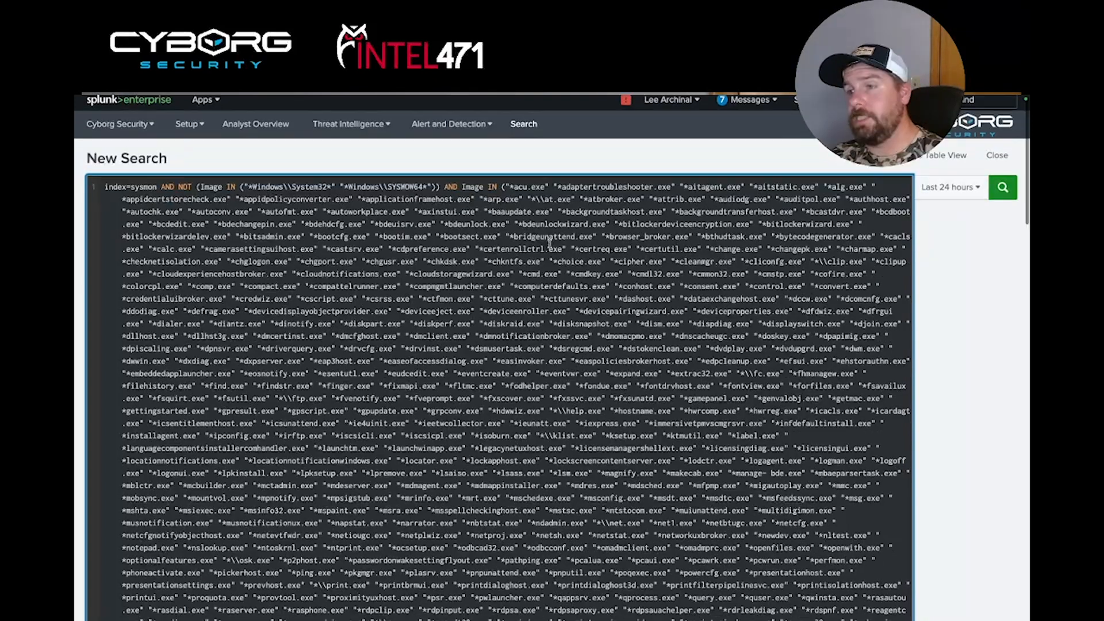
scroll("down", 3)
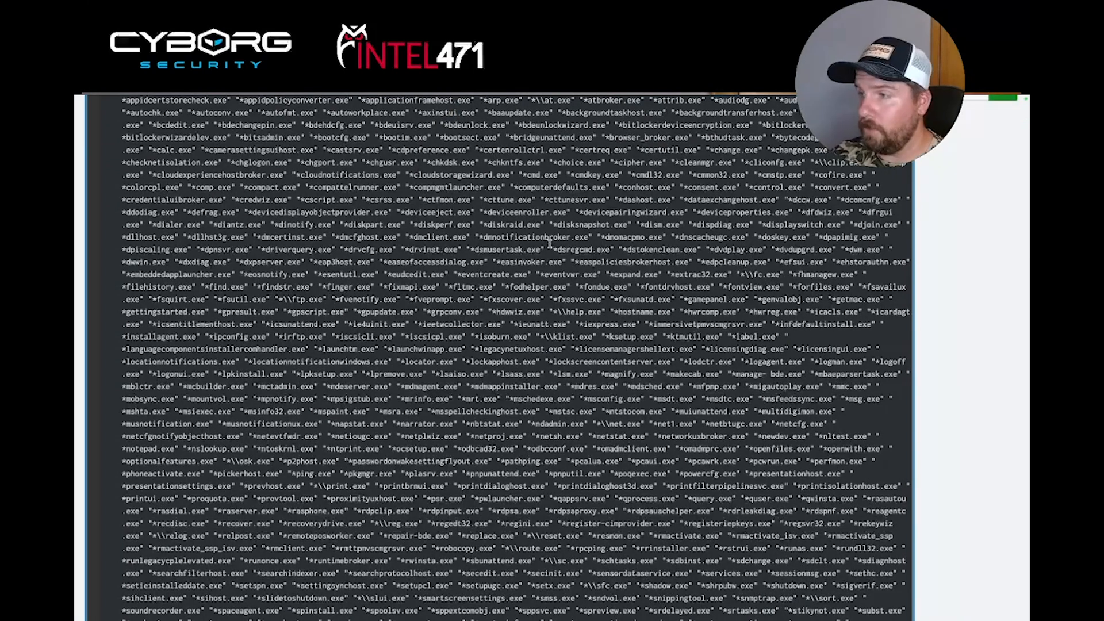
Scroll to the Statistics table of 59 results led by C:\Users\Public\schtasks.exe.
scroll("down", 3)
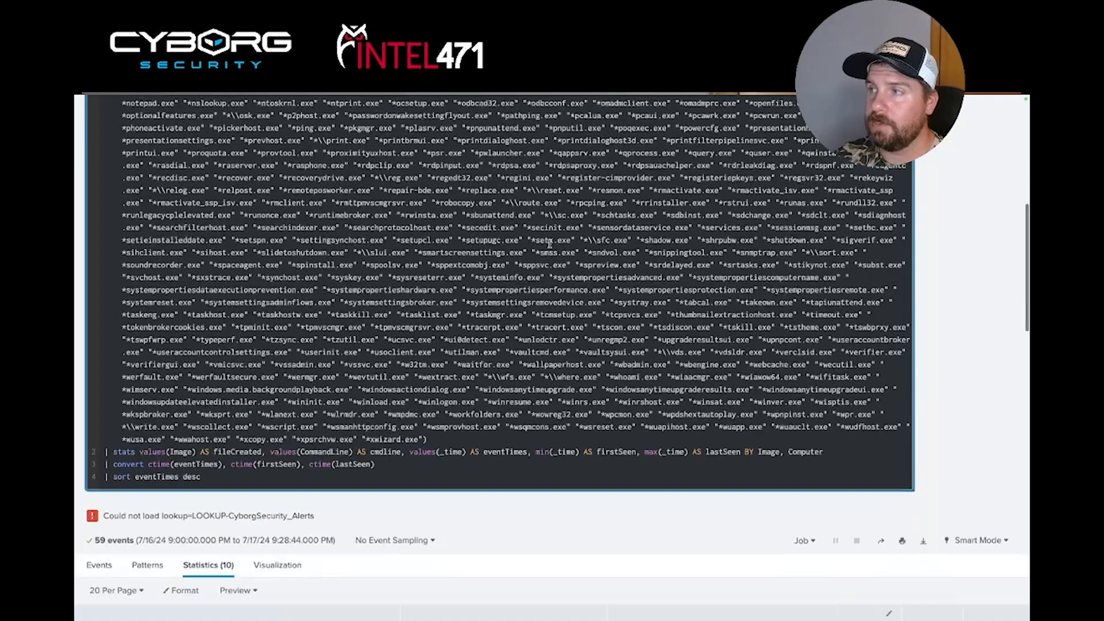
scroll("down", 3)
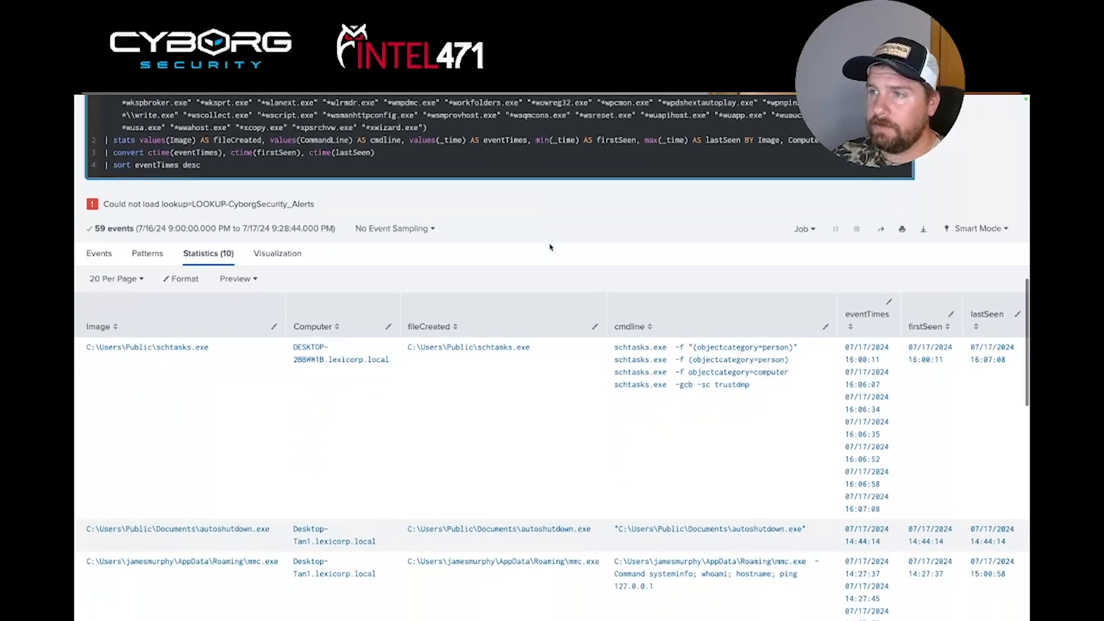
scroll("up", 3)
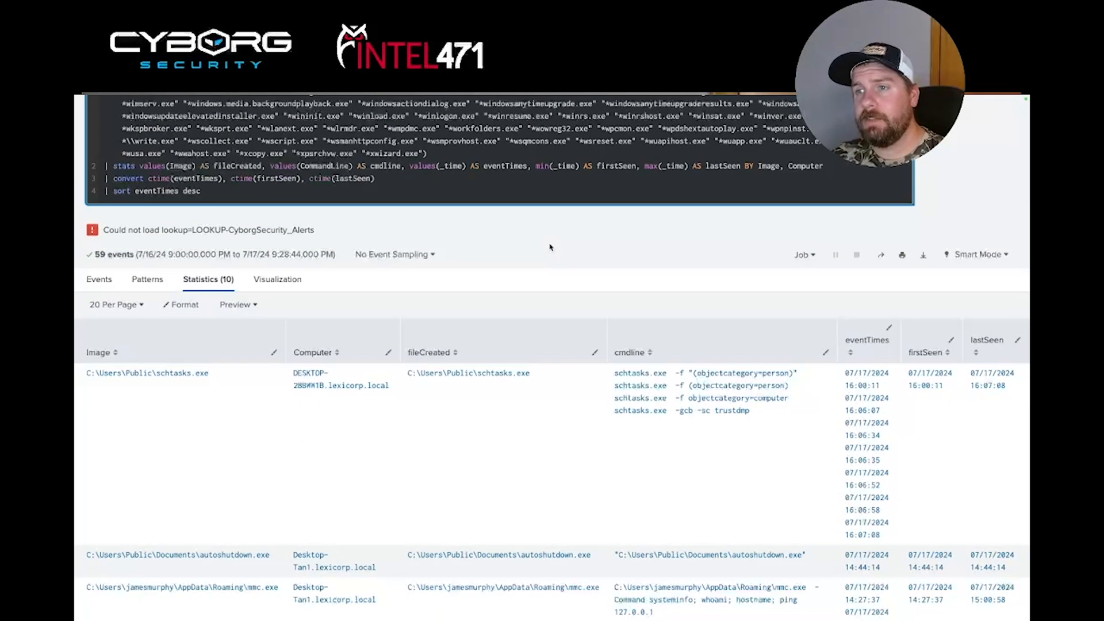
mouse_move(518, 246)
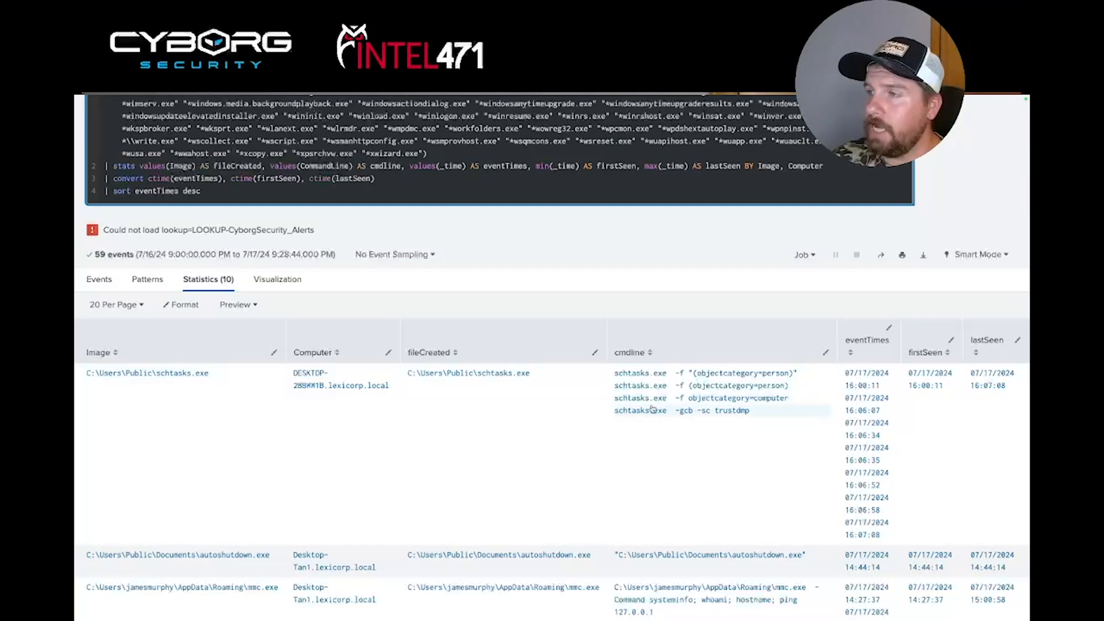
mouse_move(739, 436)
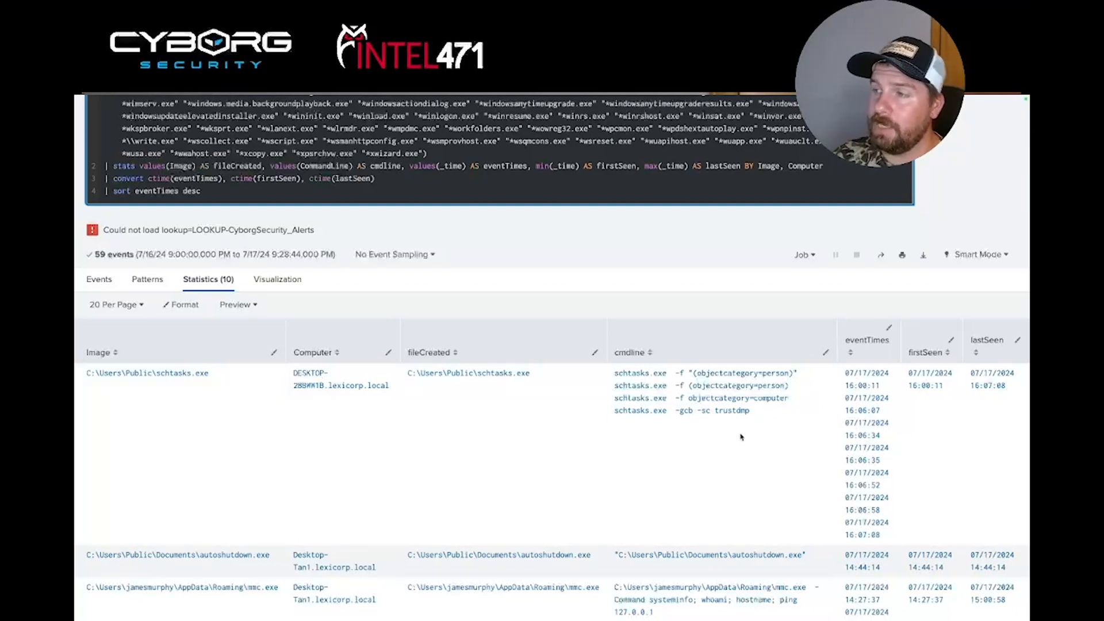